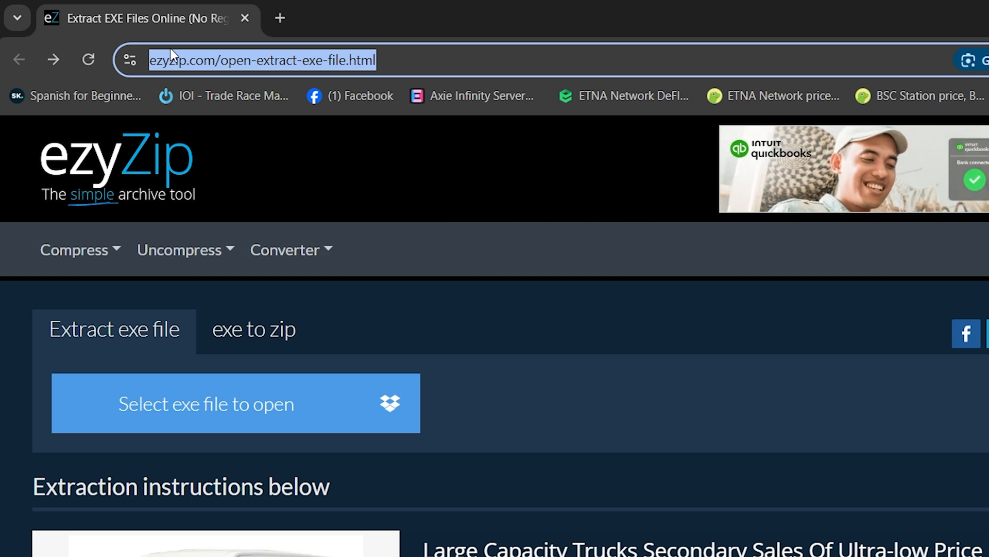
# - Load Git-2.41.0.3-64-bit.exe to list its 42 files, then start saving .text
pyautogui.click(179, 131)
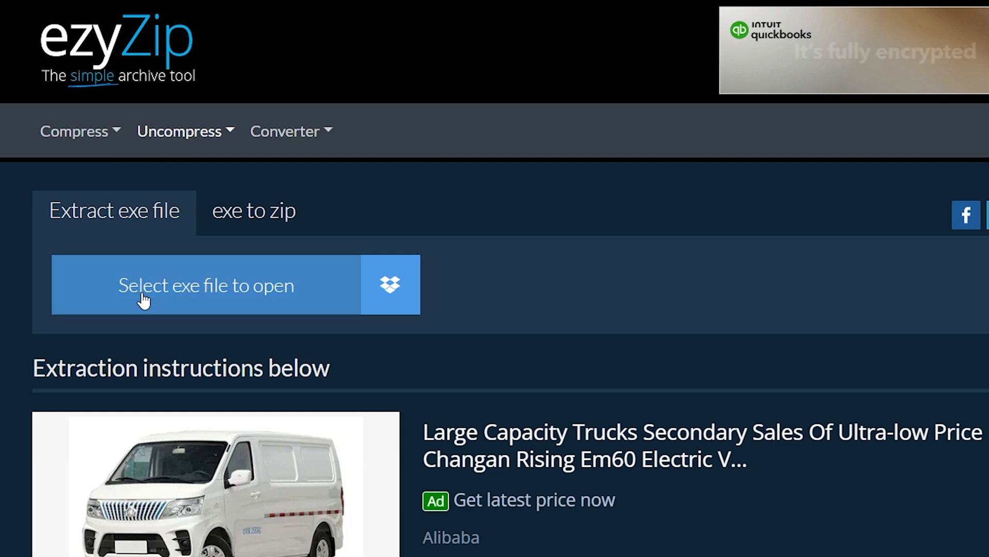
pyautogui.click(205, 284)
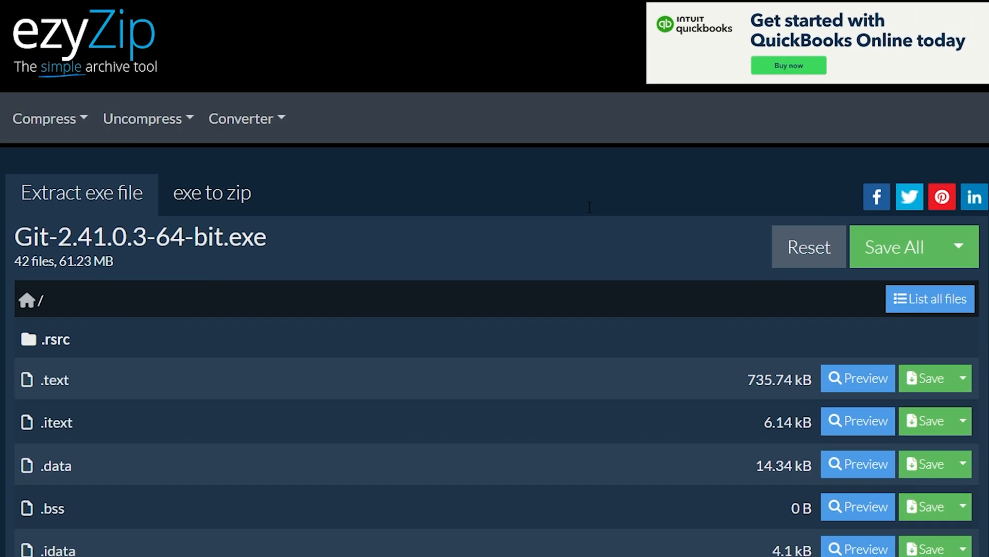
pyautogui.scroll(-3)
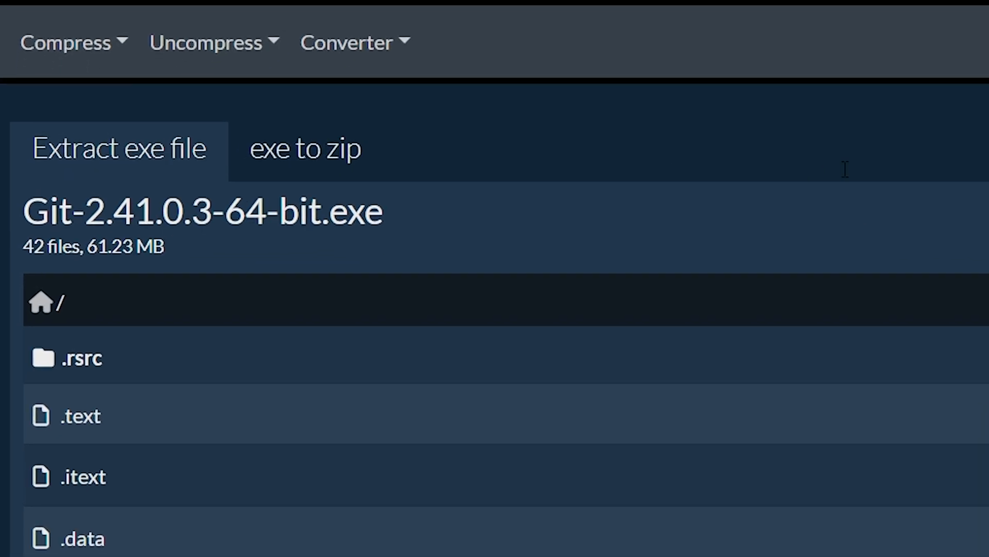
pyautogui.hscroll(3)
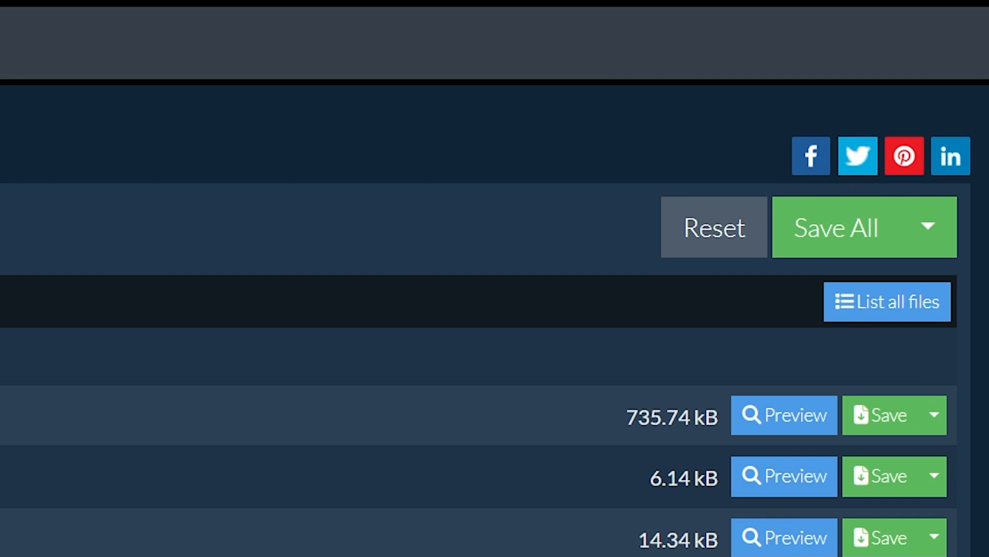
pyautogui.click(883, 414)
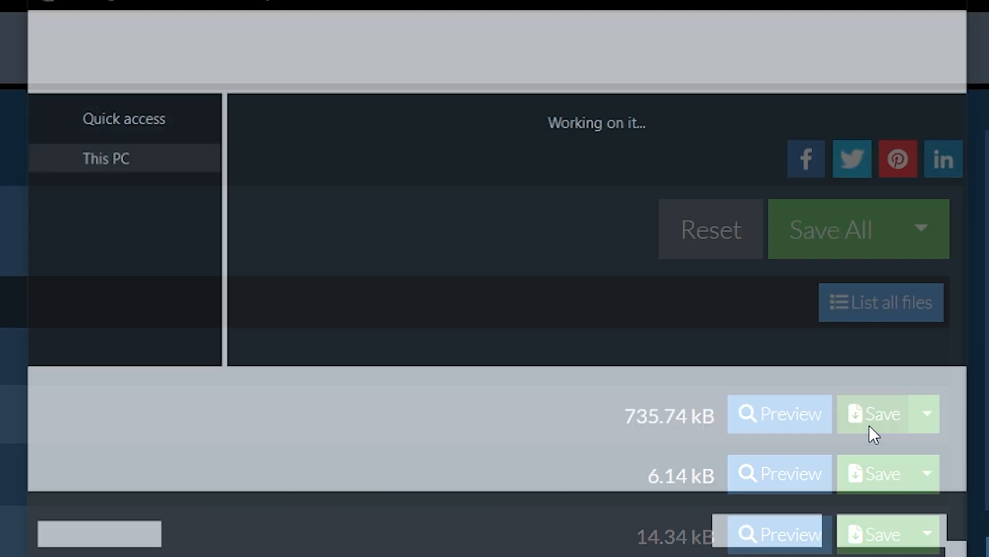